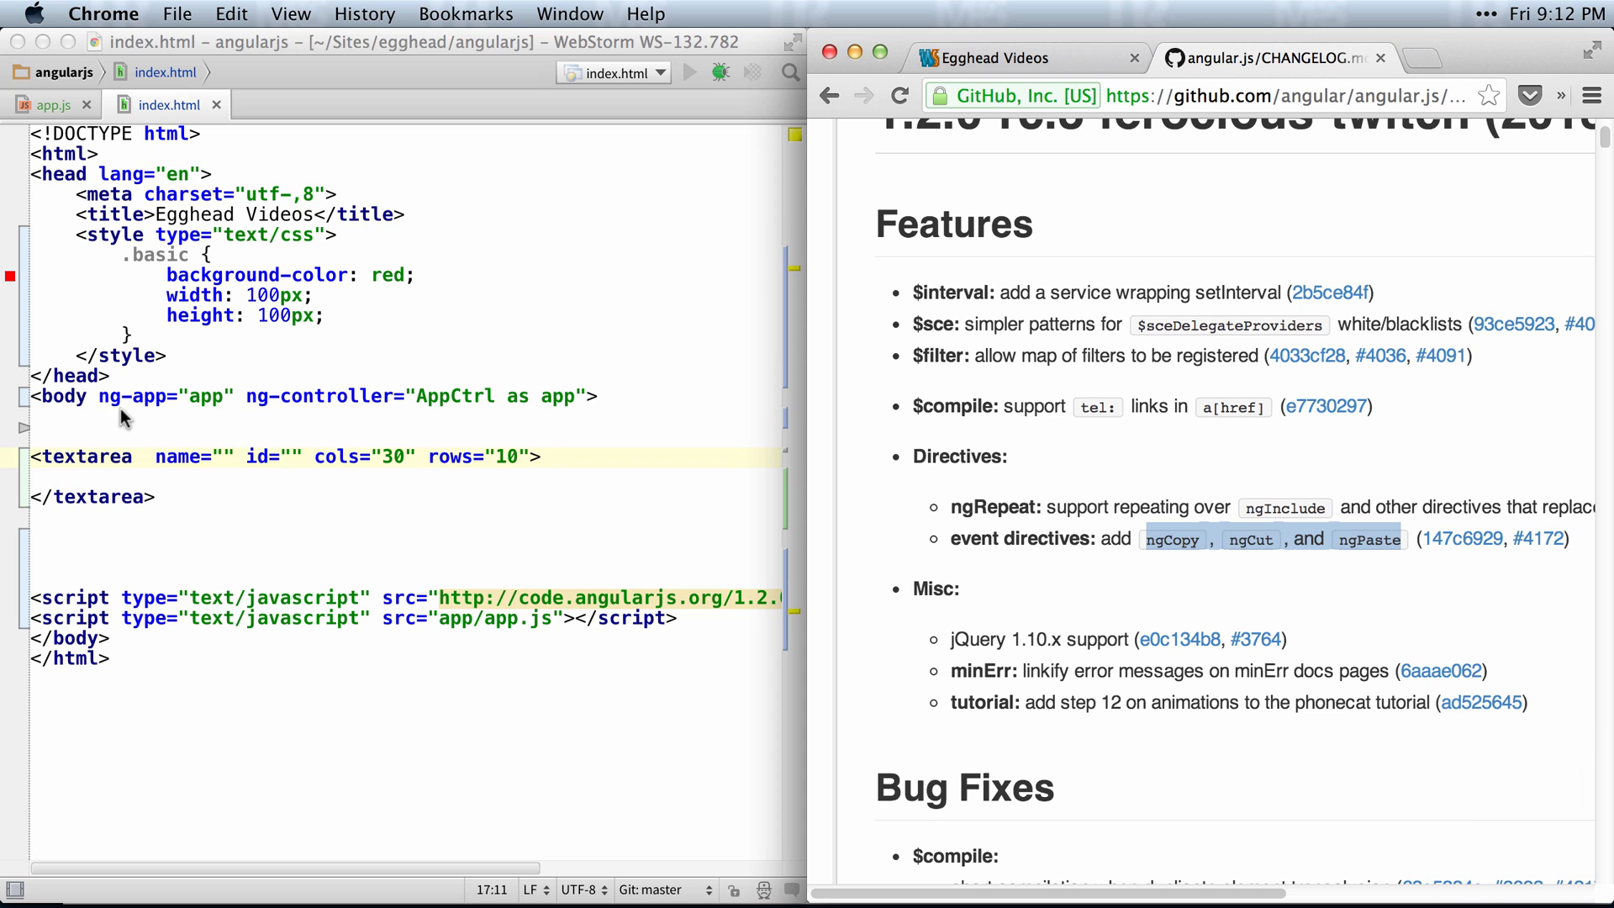
# - Add ng-copy="app.onCopy()" to the textarea tag in index.html
pyautogui.click(283, 536)
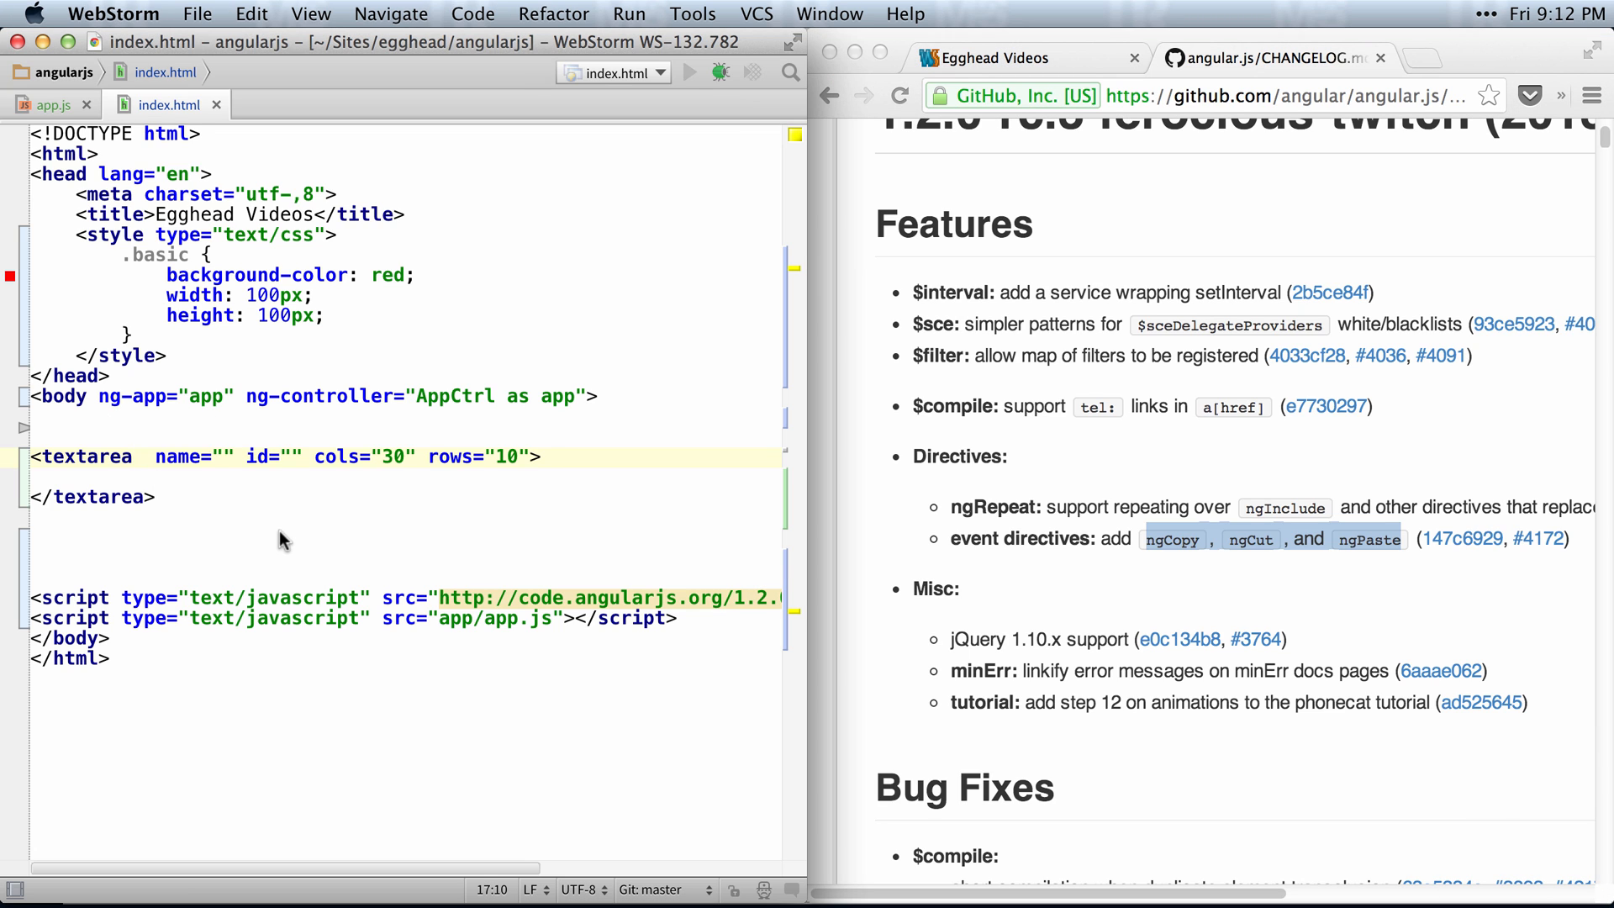
pyautogui.write('ng-copy="')
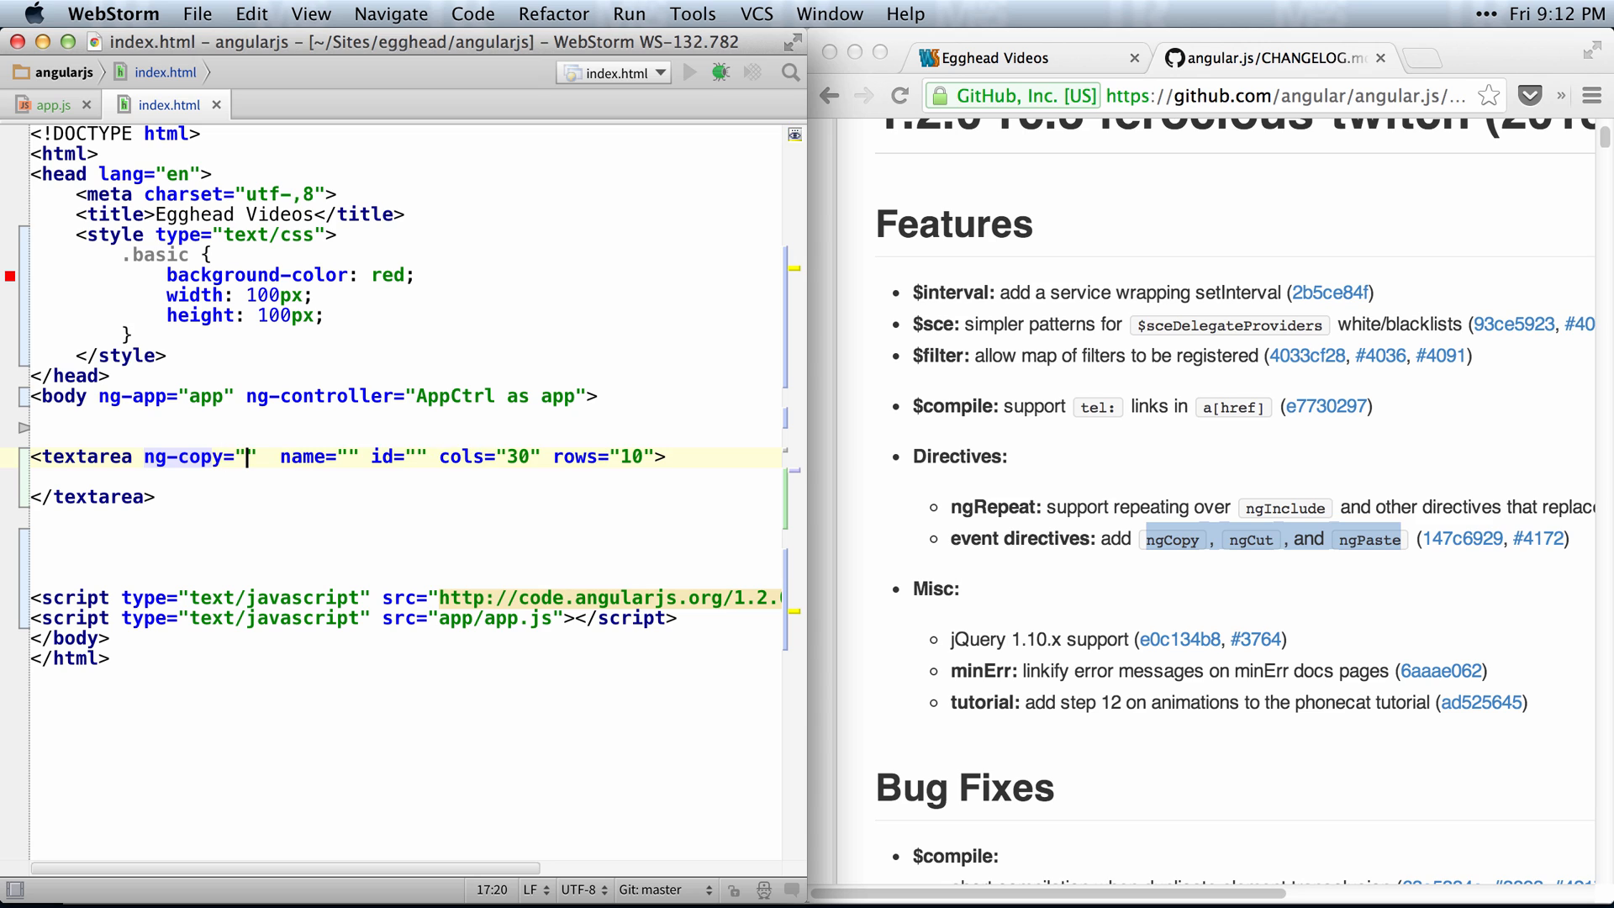
pyautogui.write('app.')
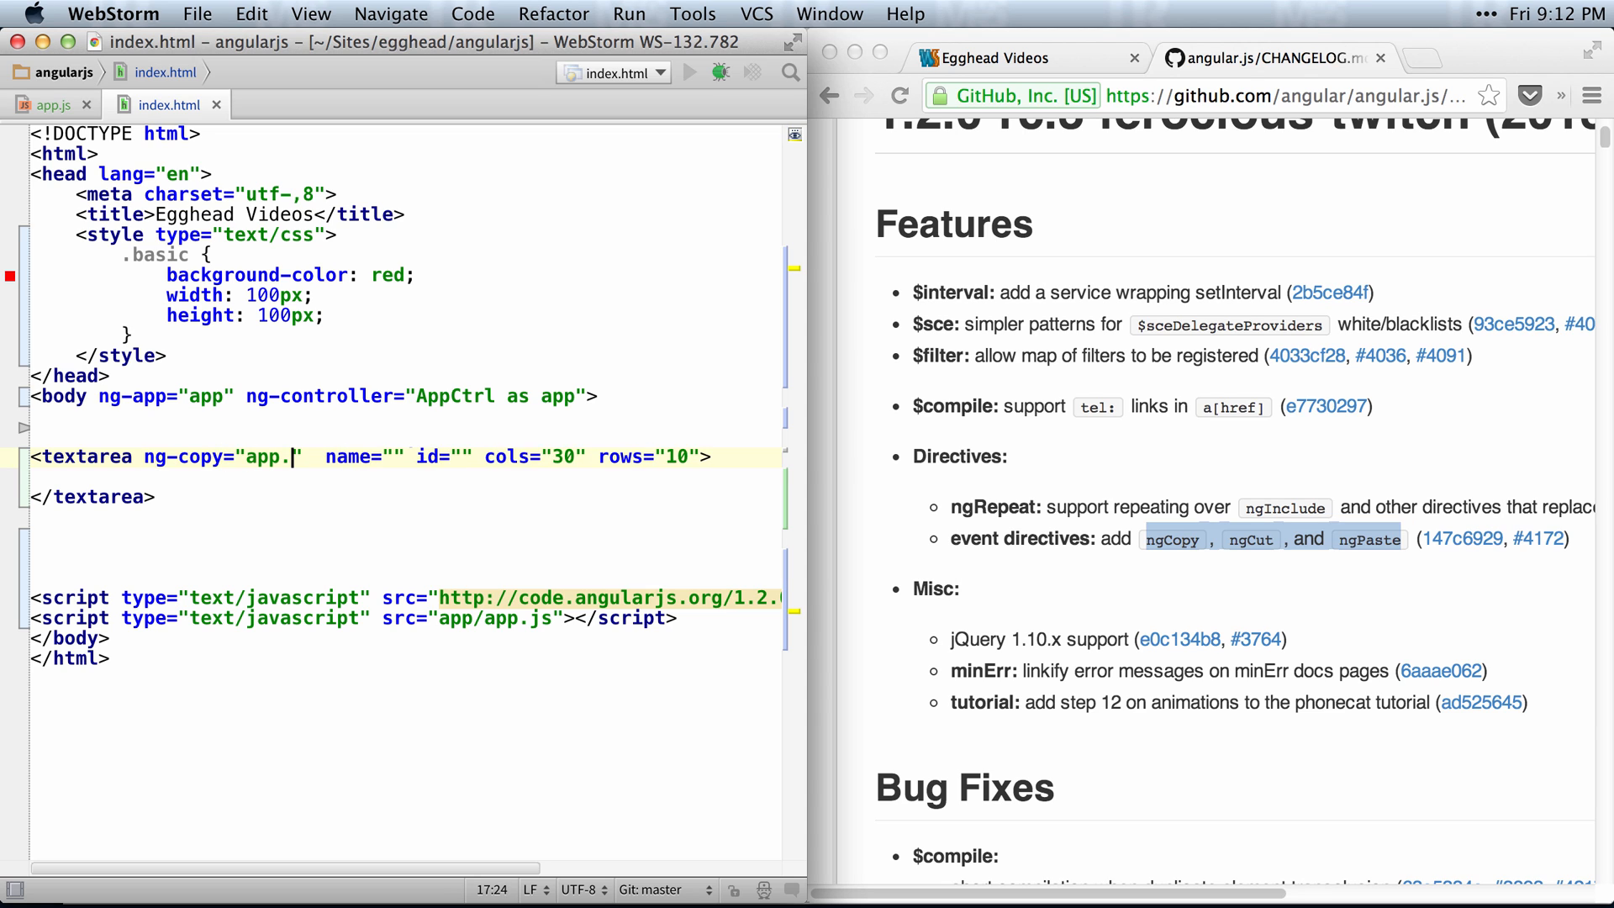
pyautogui.write('onCopy()')
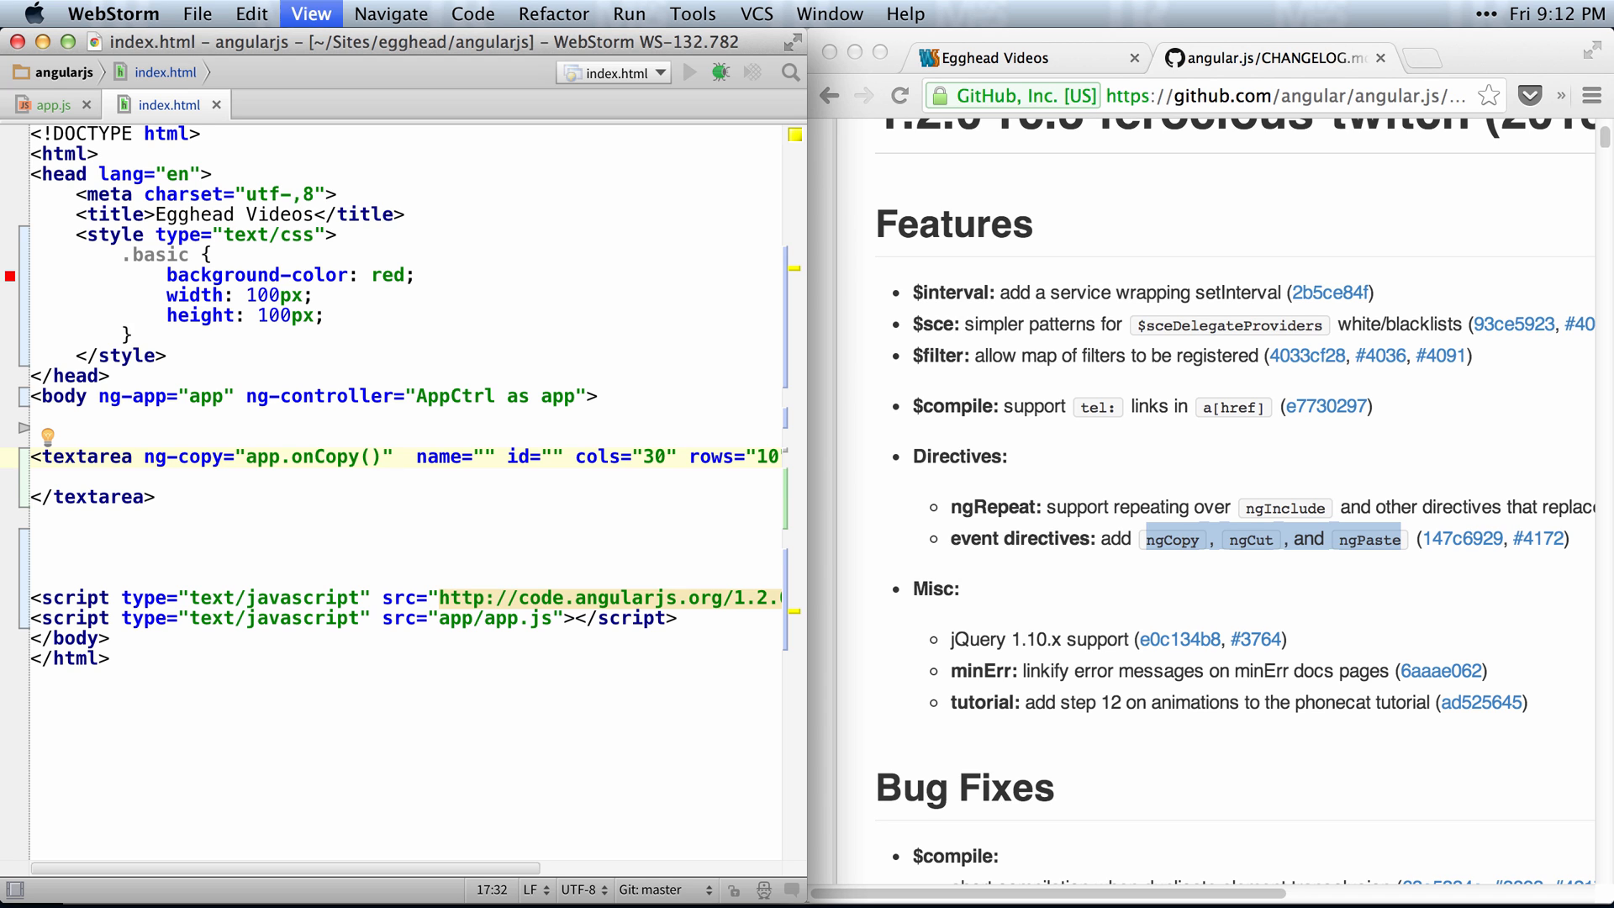
# - In app.js, define this.onCopy in AppCtrl to log "copied"
pyautogui.click(49, 105)
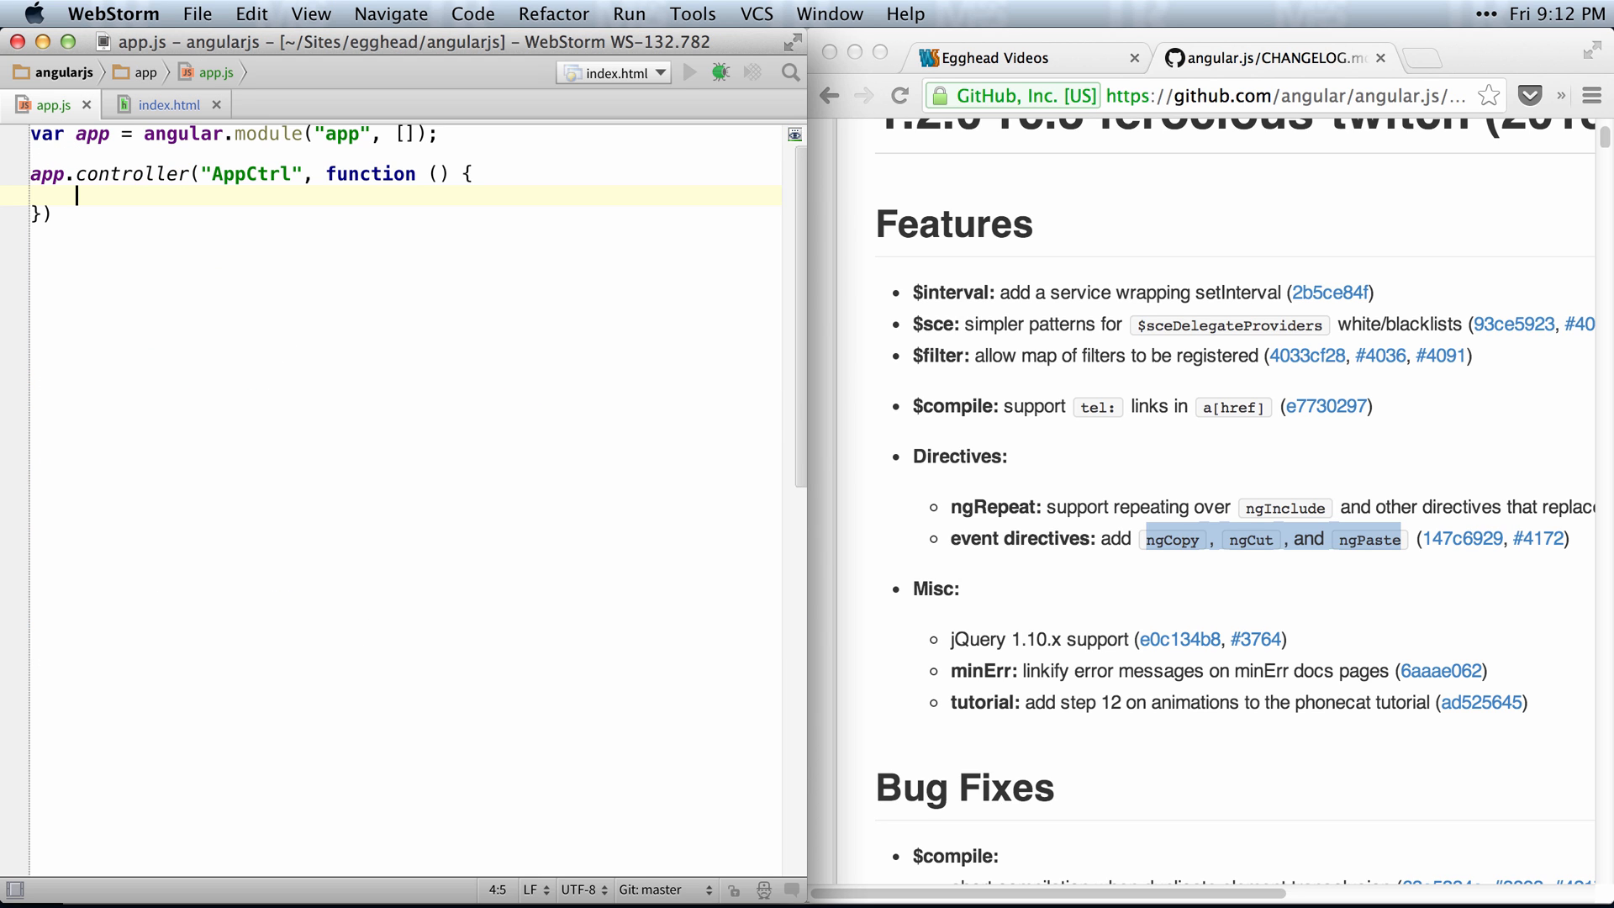
pyautogui.write('this.onCopy')
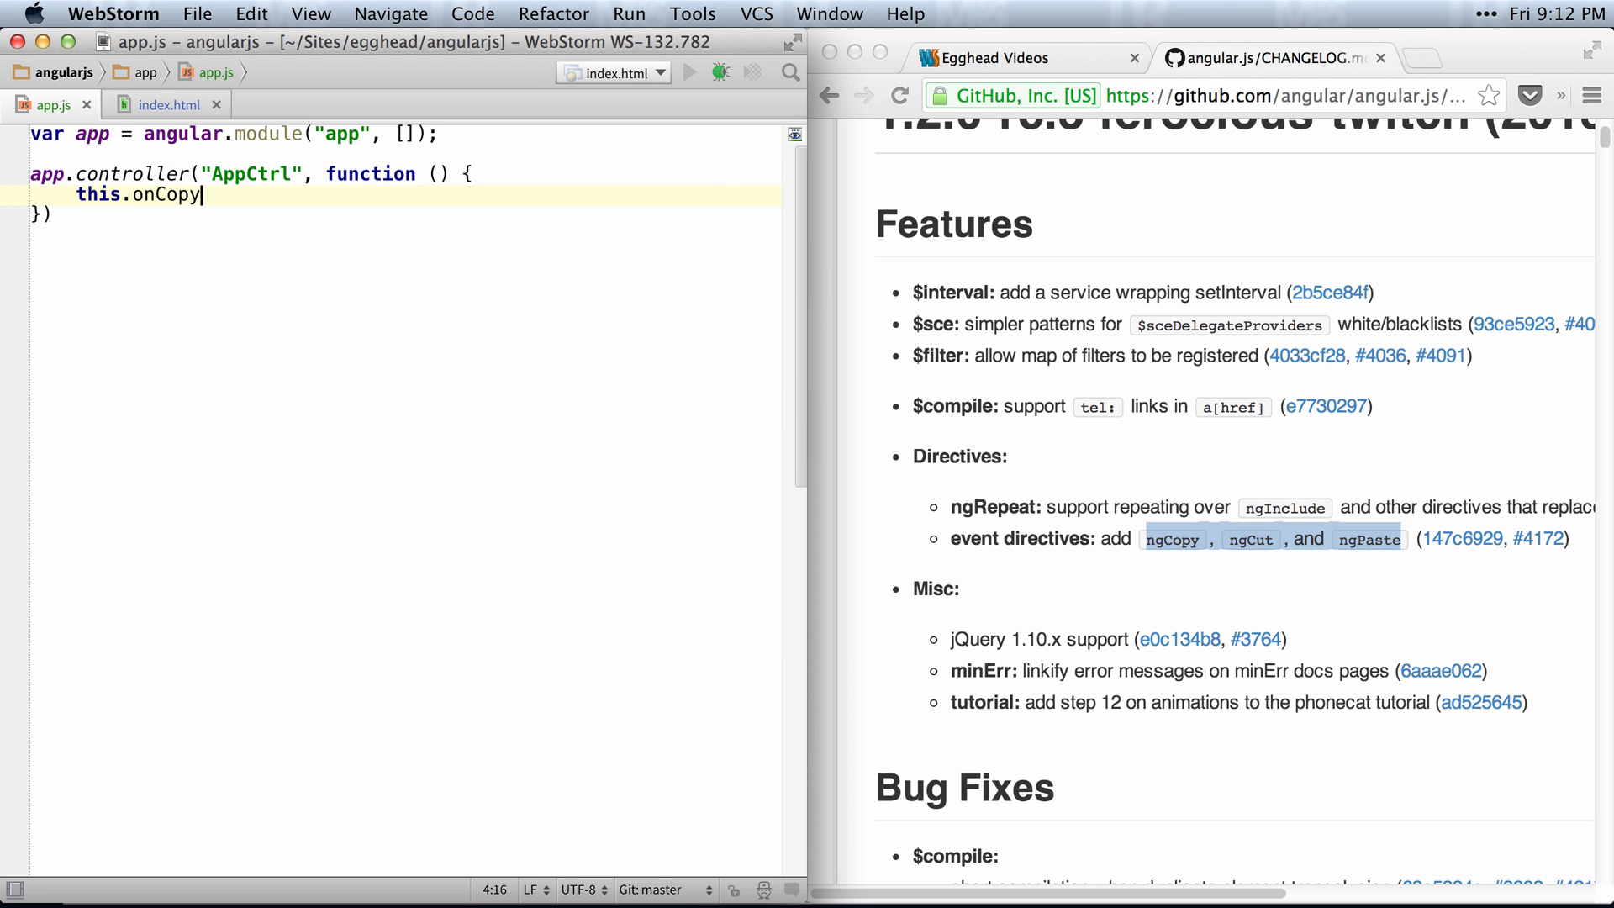
pyautogui.write('= function () {')
pyautogui.write('console.log(')
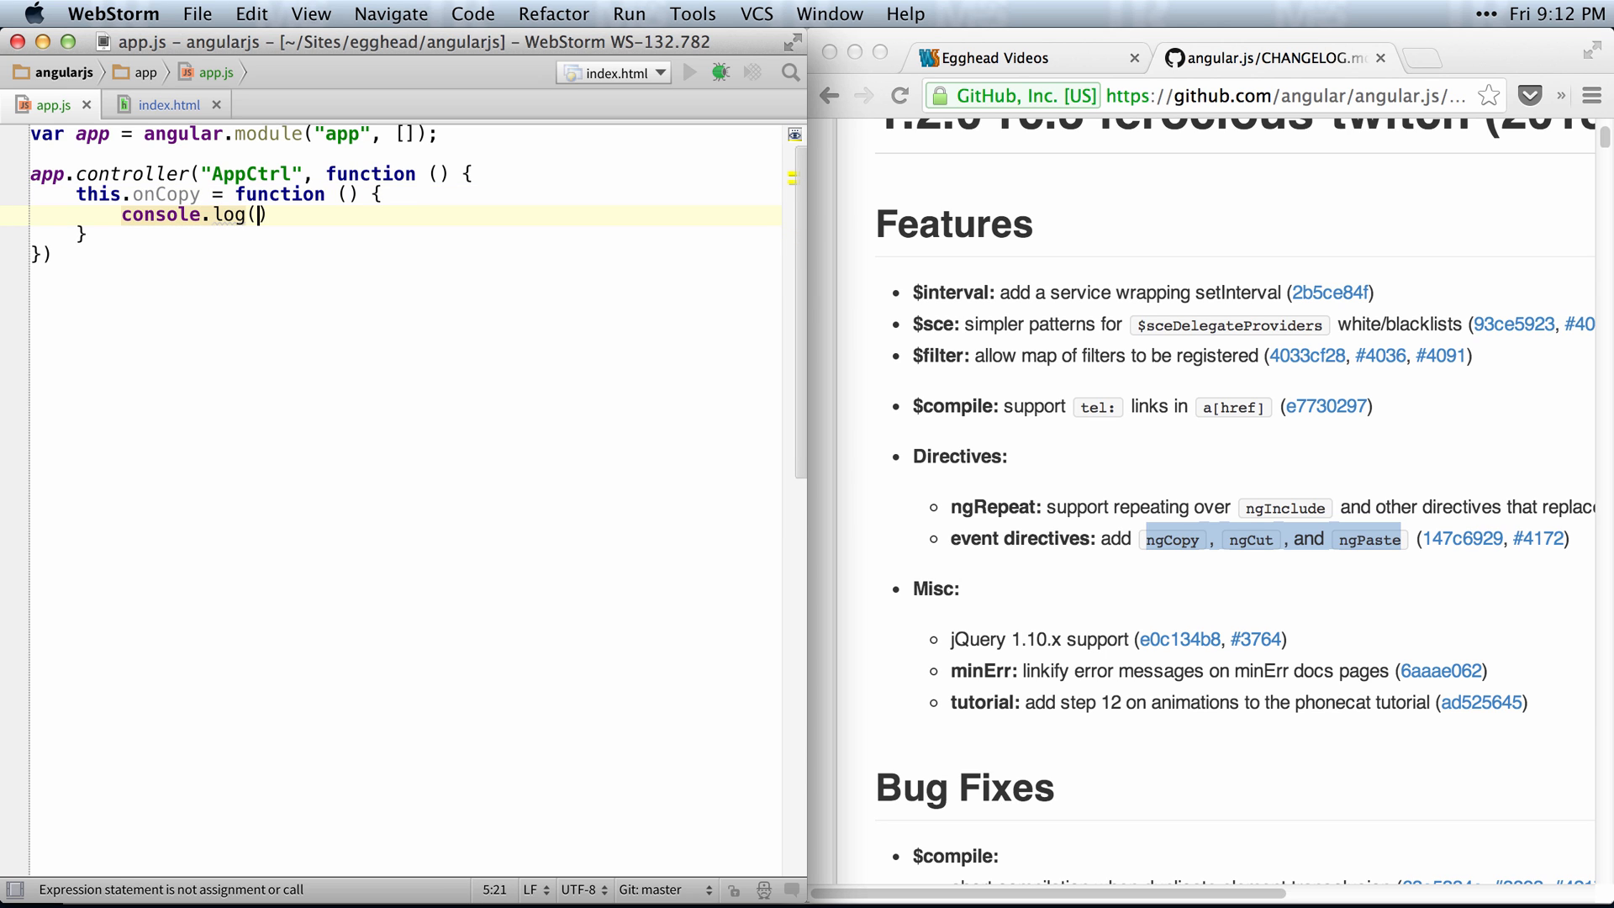
pyautogui.write('"copied"')
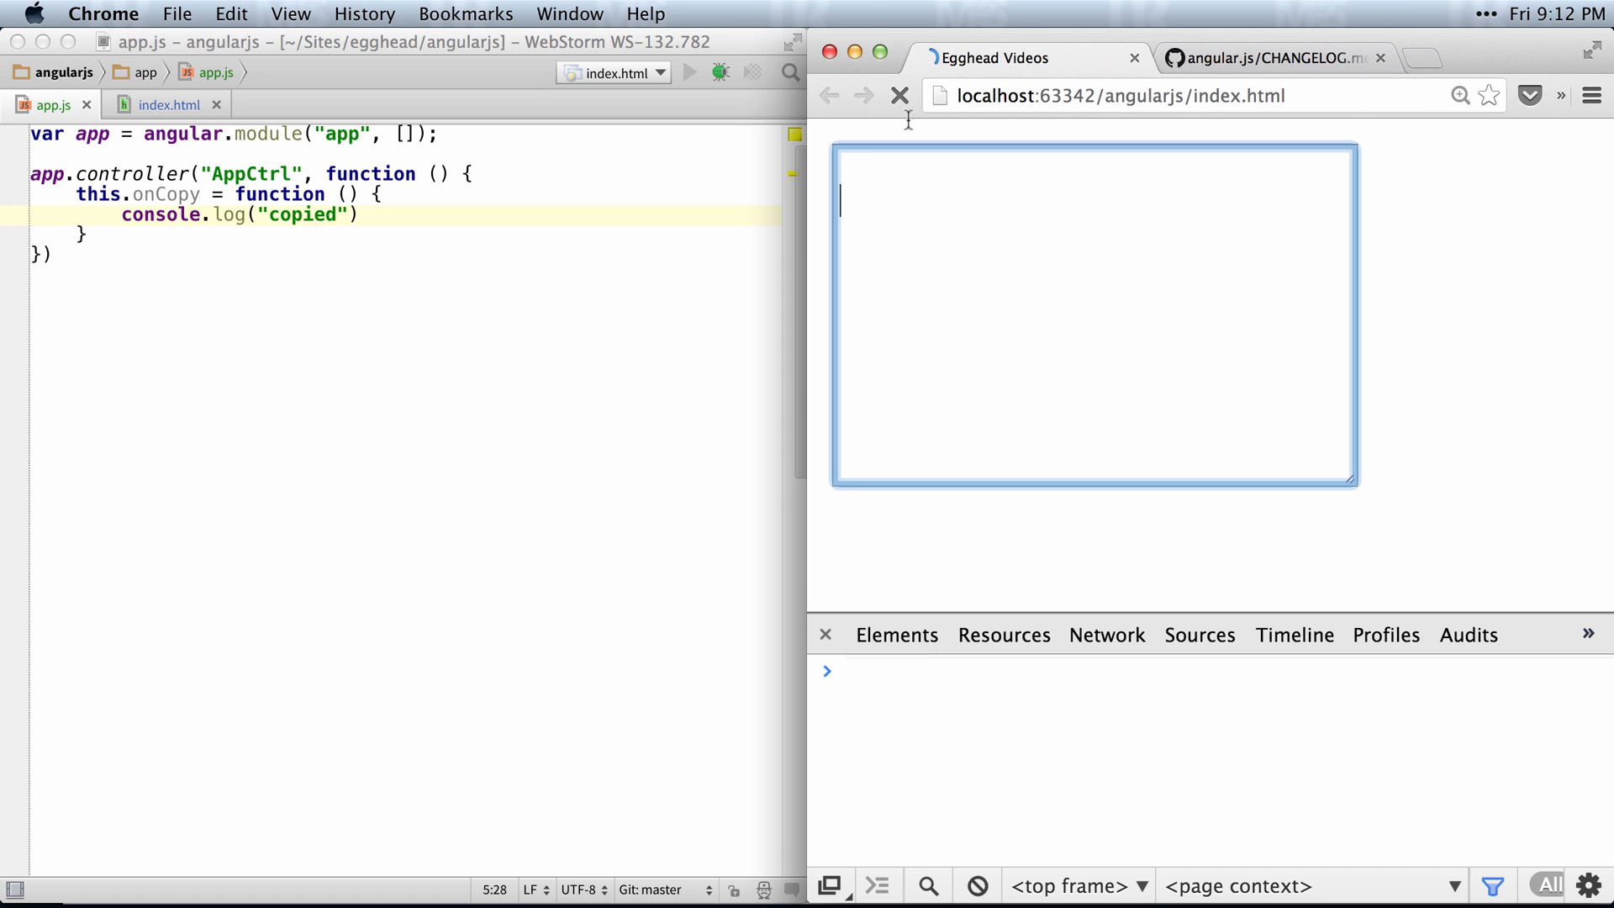
# - Type "type something" in the Chrome textarea, copy it, then return to WebStorm
pyautogui.write('type')
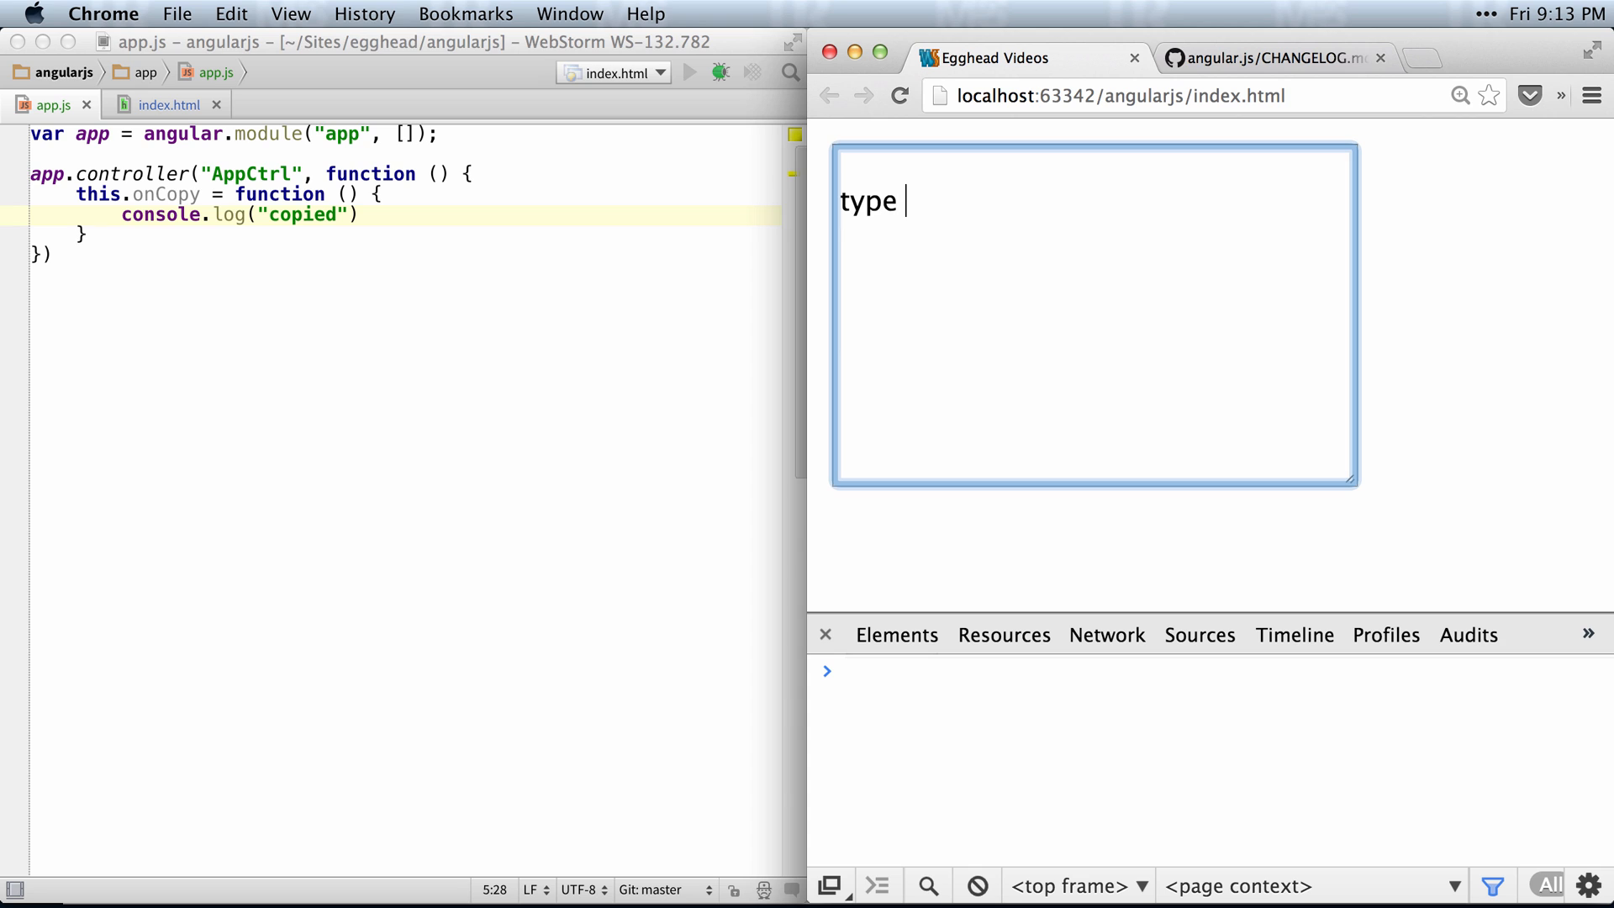
pyautogui.write('something')
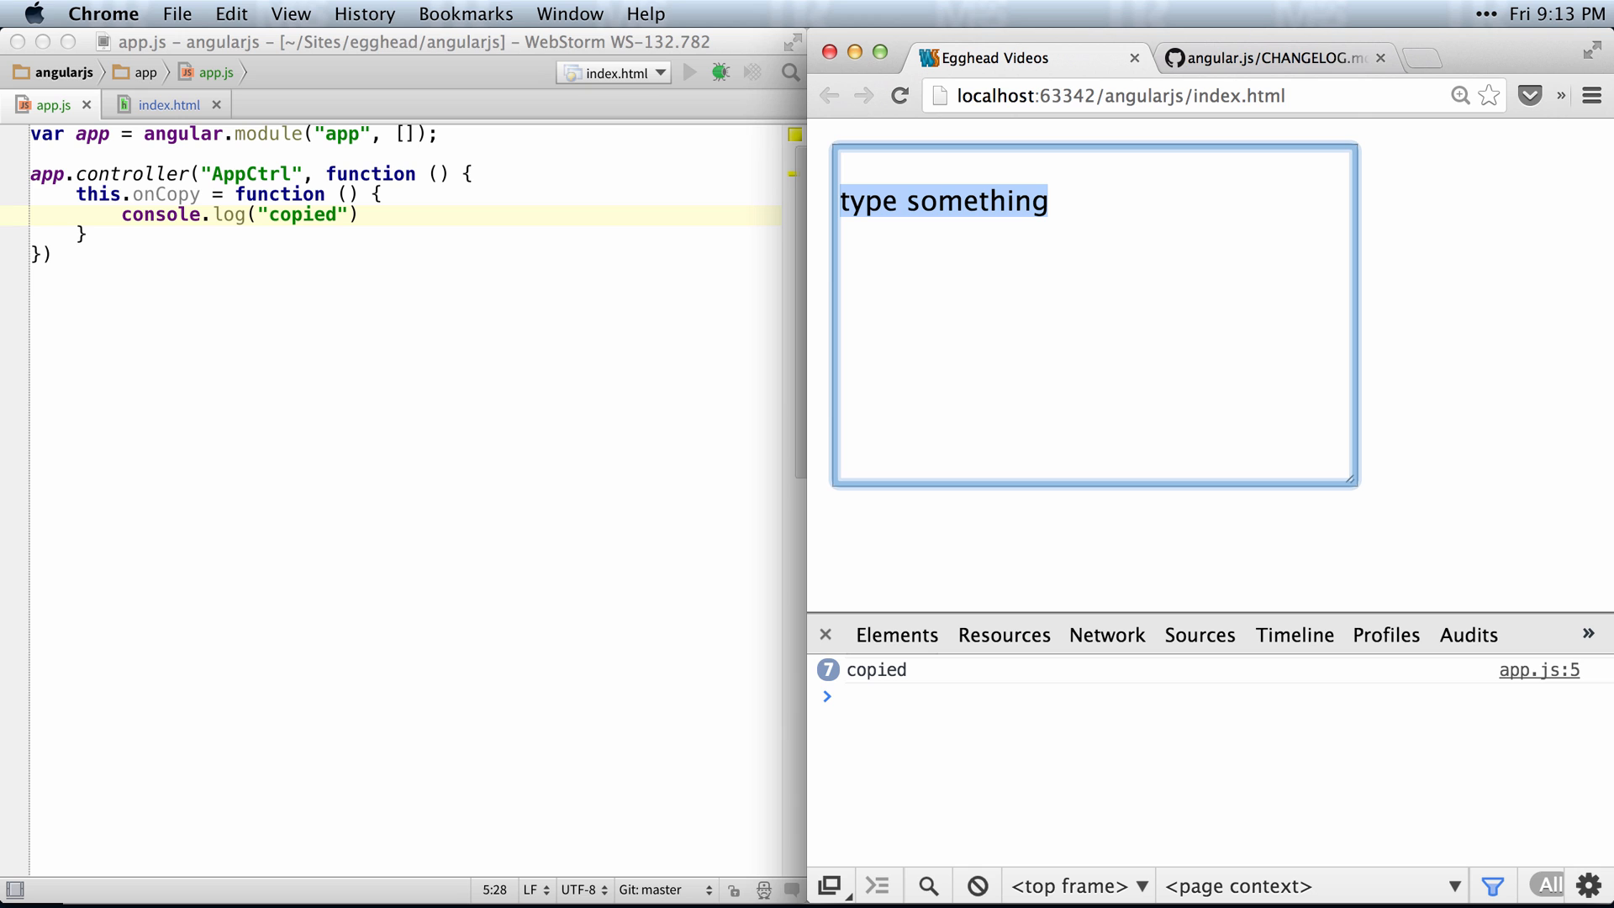
pyautogui.moveTo(760, 216)
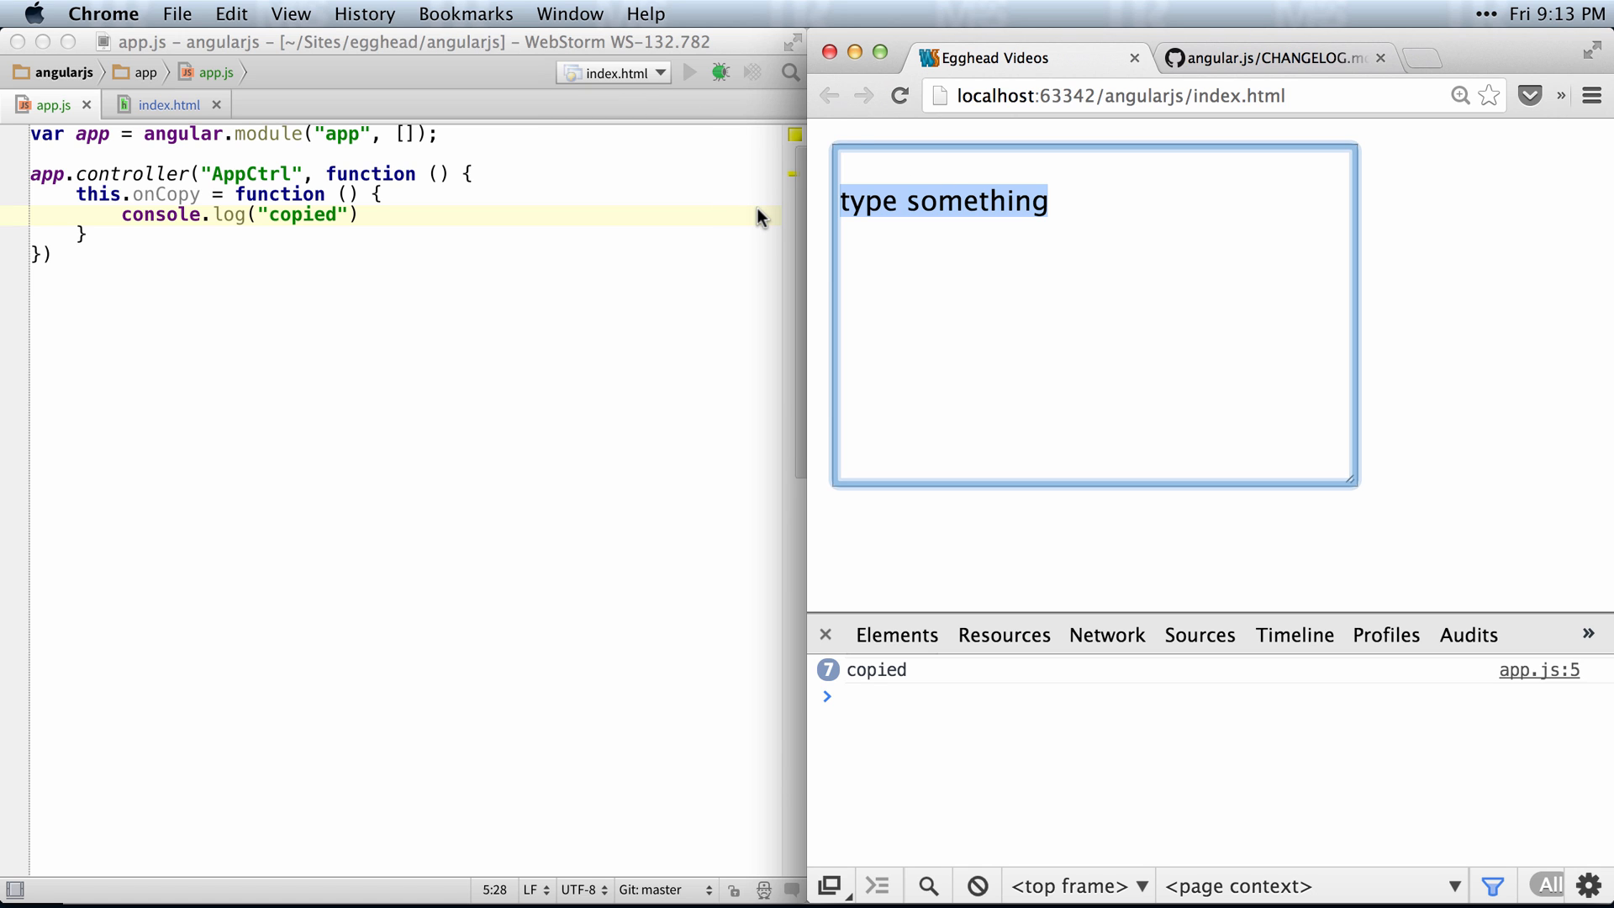
pyautogui.click(161, 104)
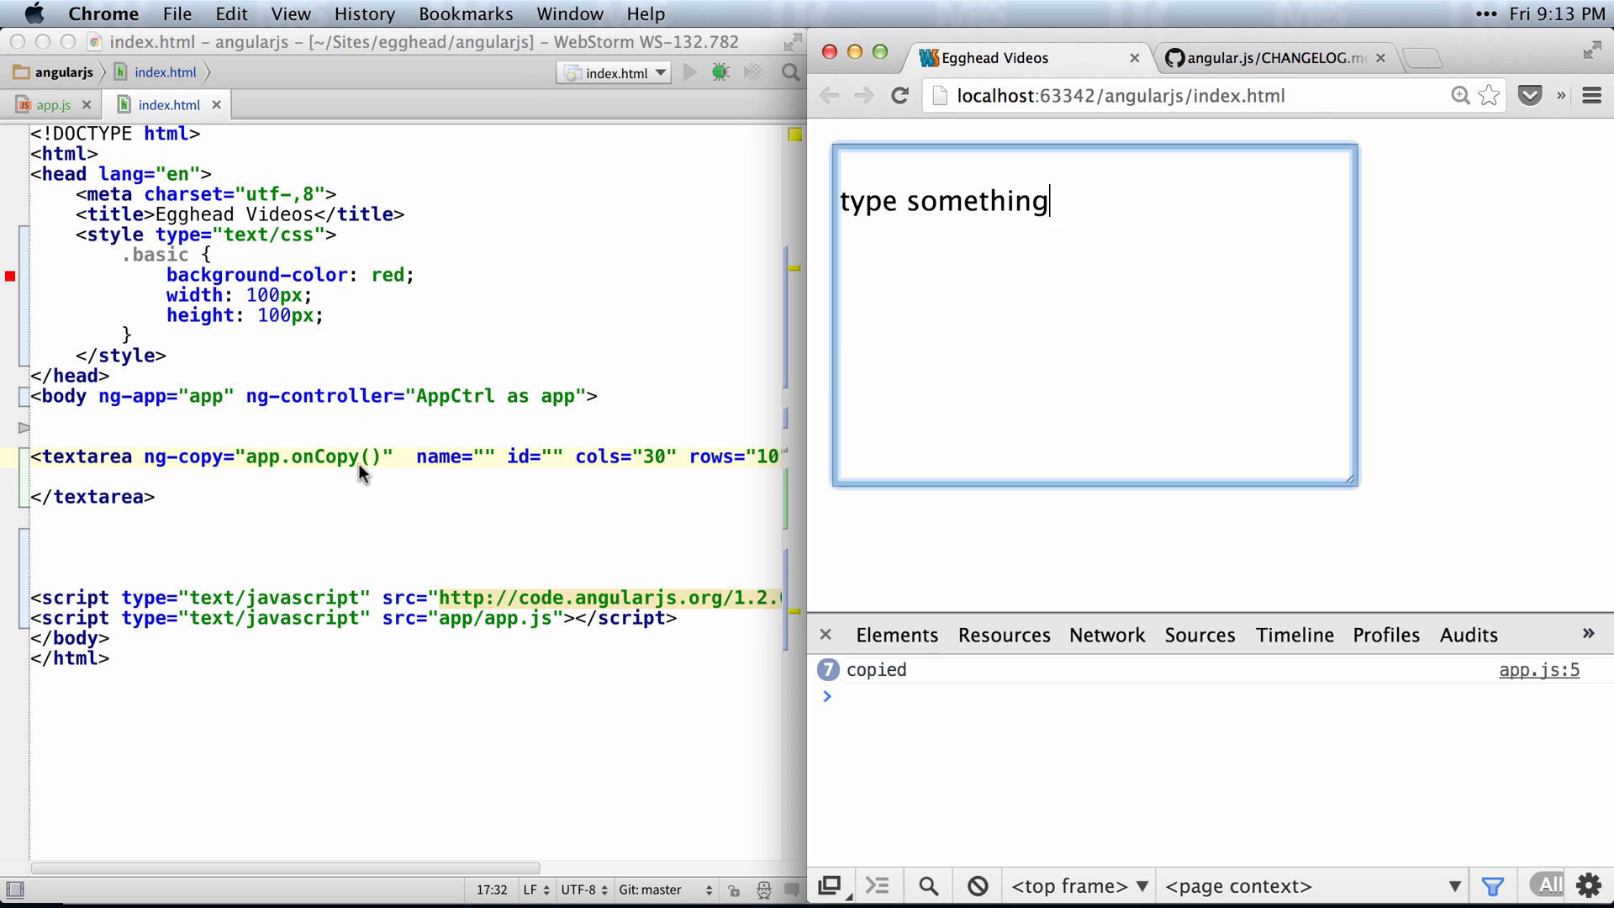
# - Pass $event to app.onCopy, and make onCopy accept event and log it
pyautogui.click(361, 456)
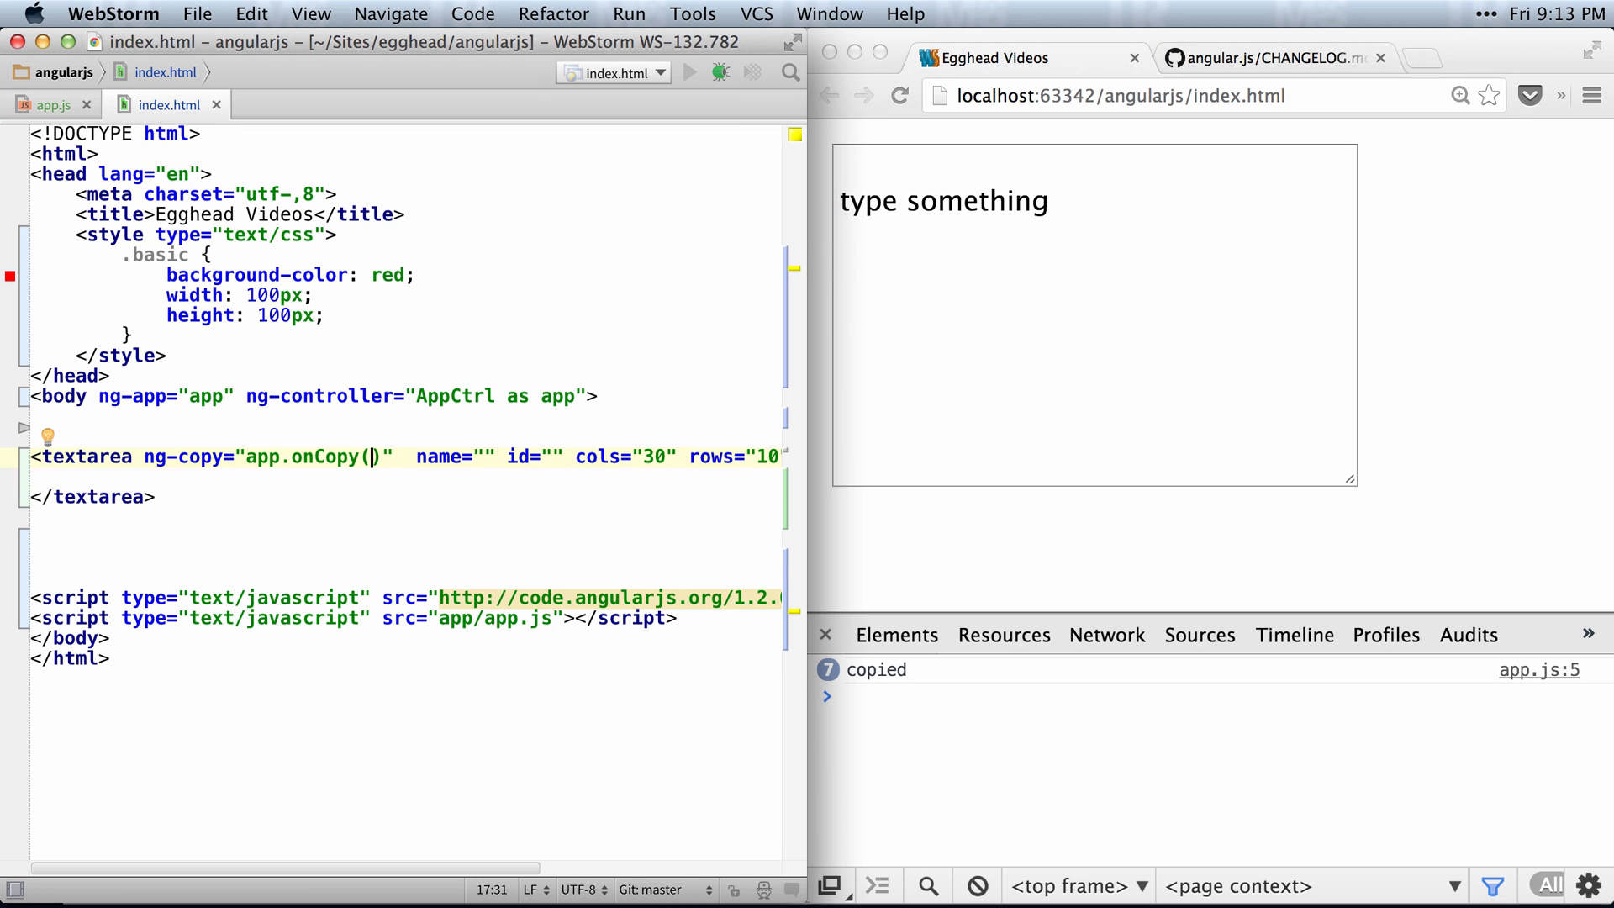
pyautogui.write('$event')
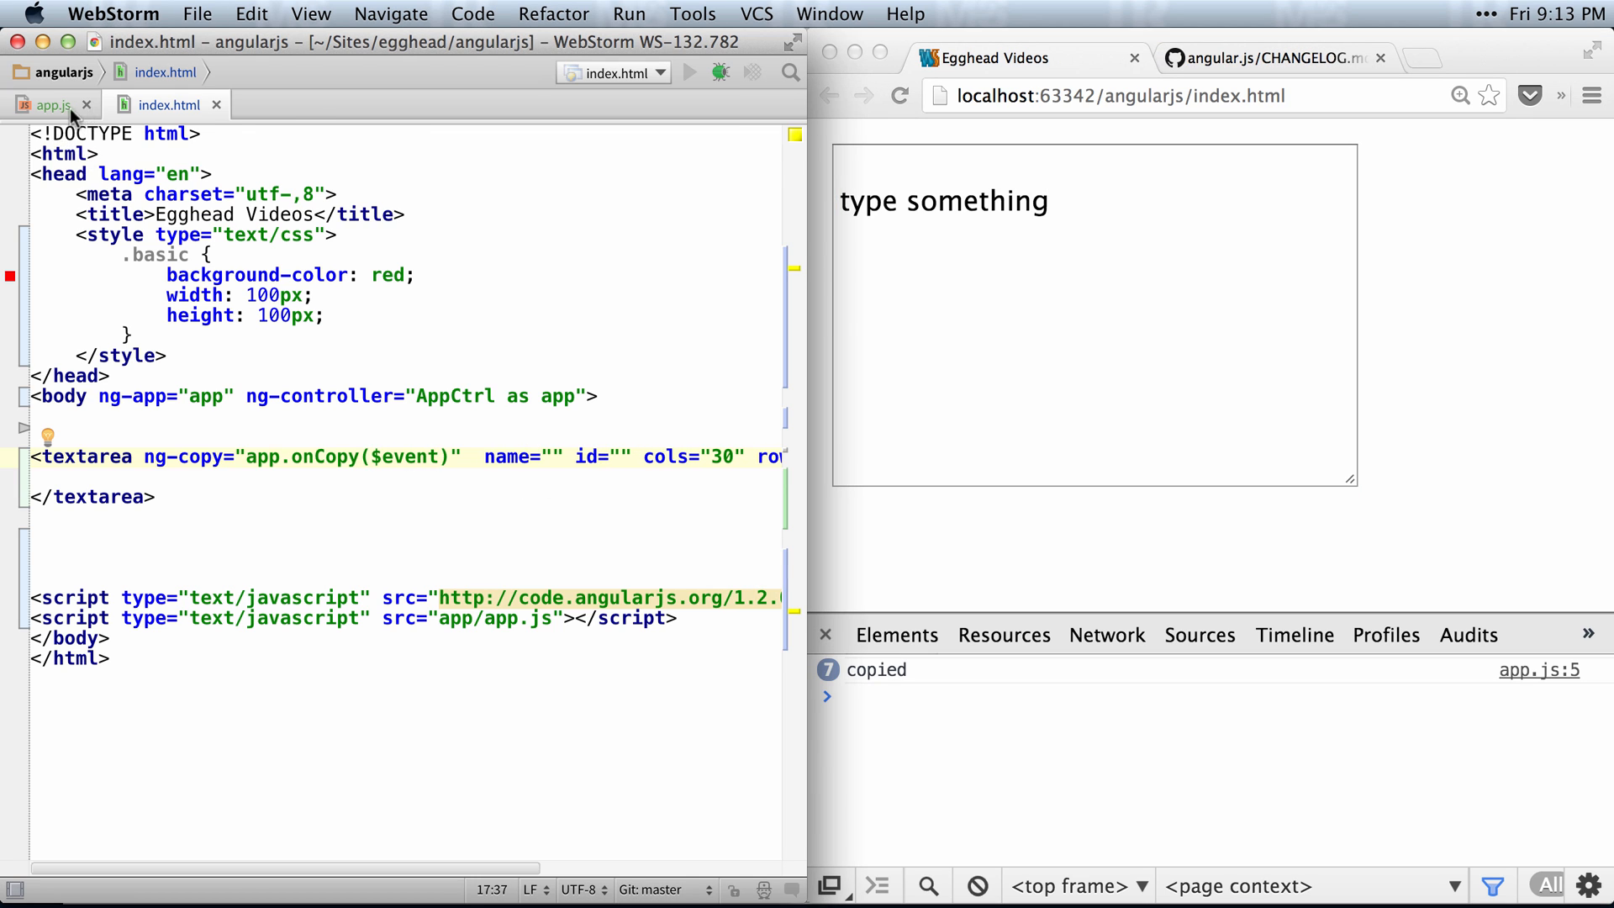
pyautogui.click(48, 105)
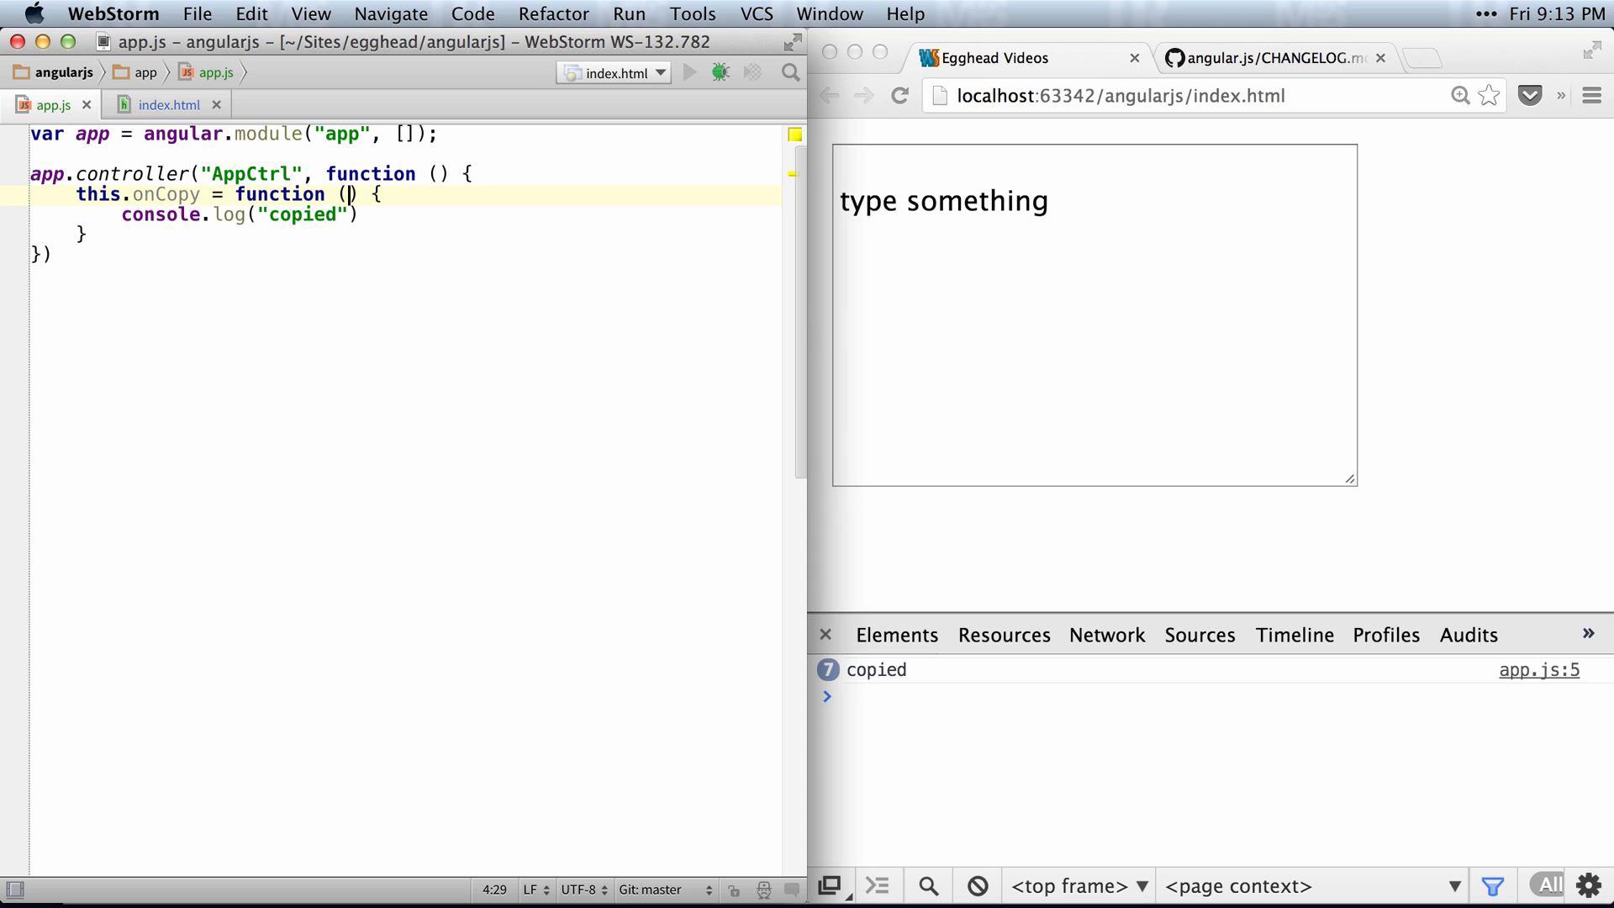
pyautogui.write('event')
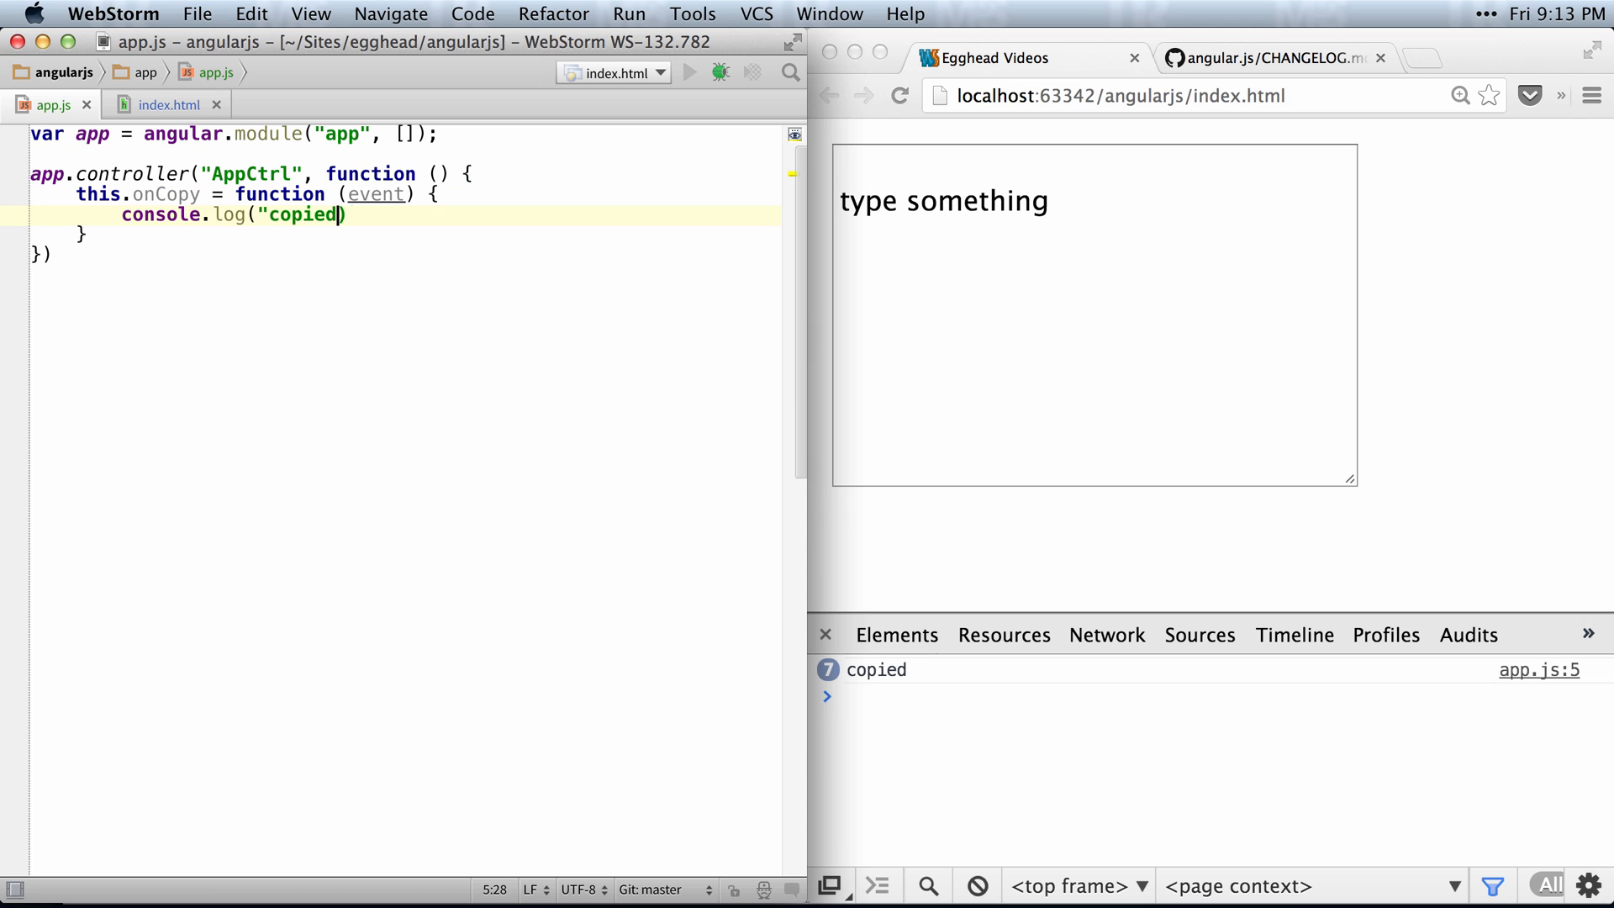
pyautogui.write('event')
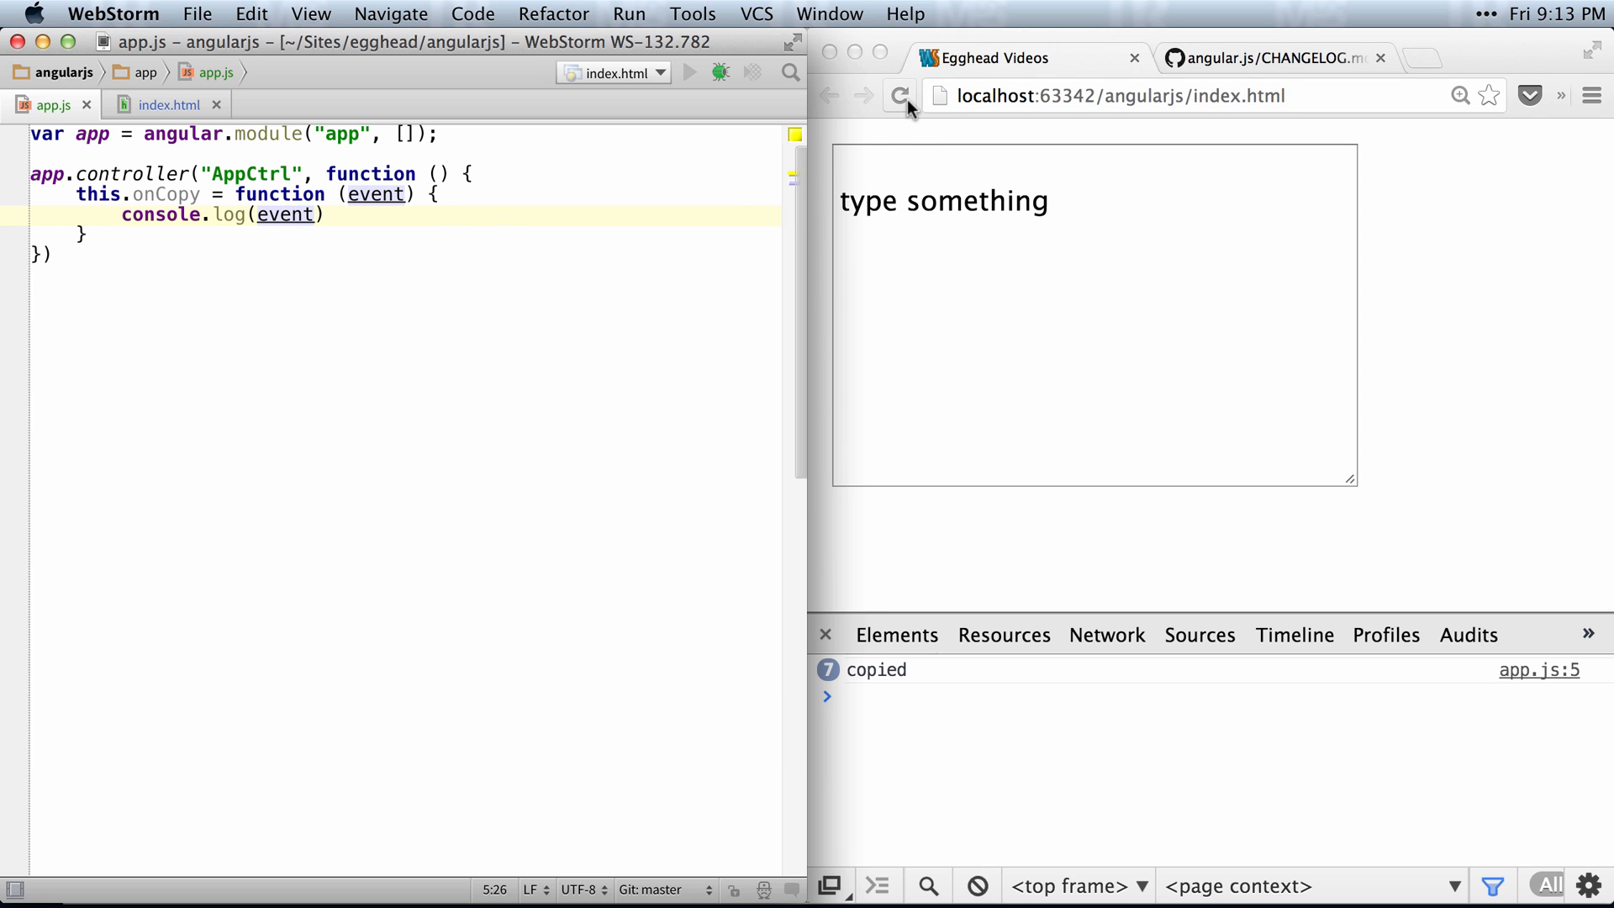
# - Copy "as much data" and expand the logged copy Event to see clipboardData and type
pyautogui.write('as')
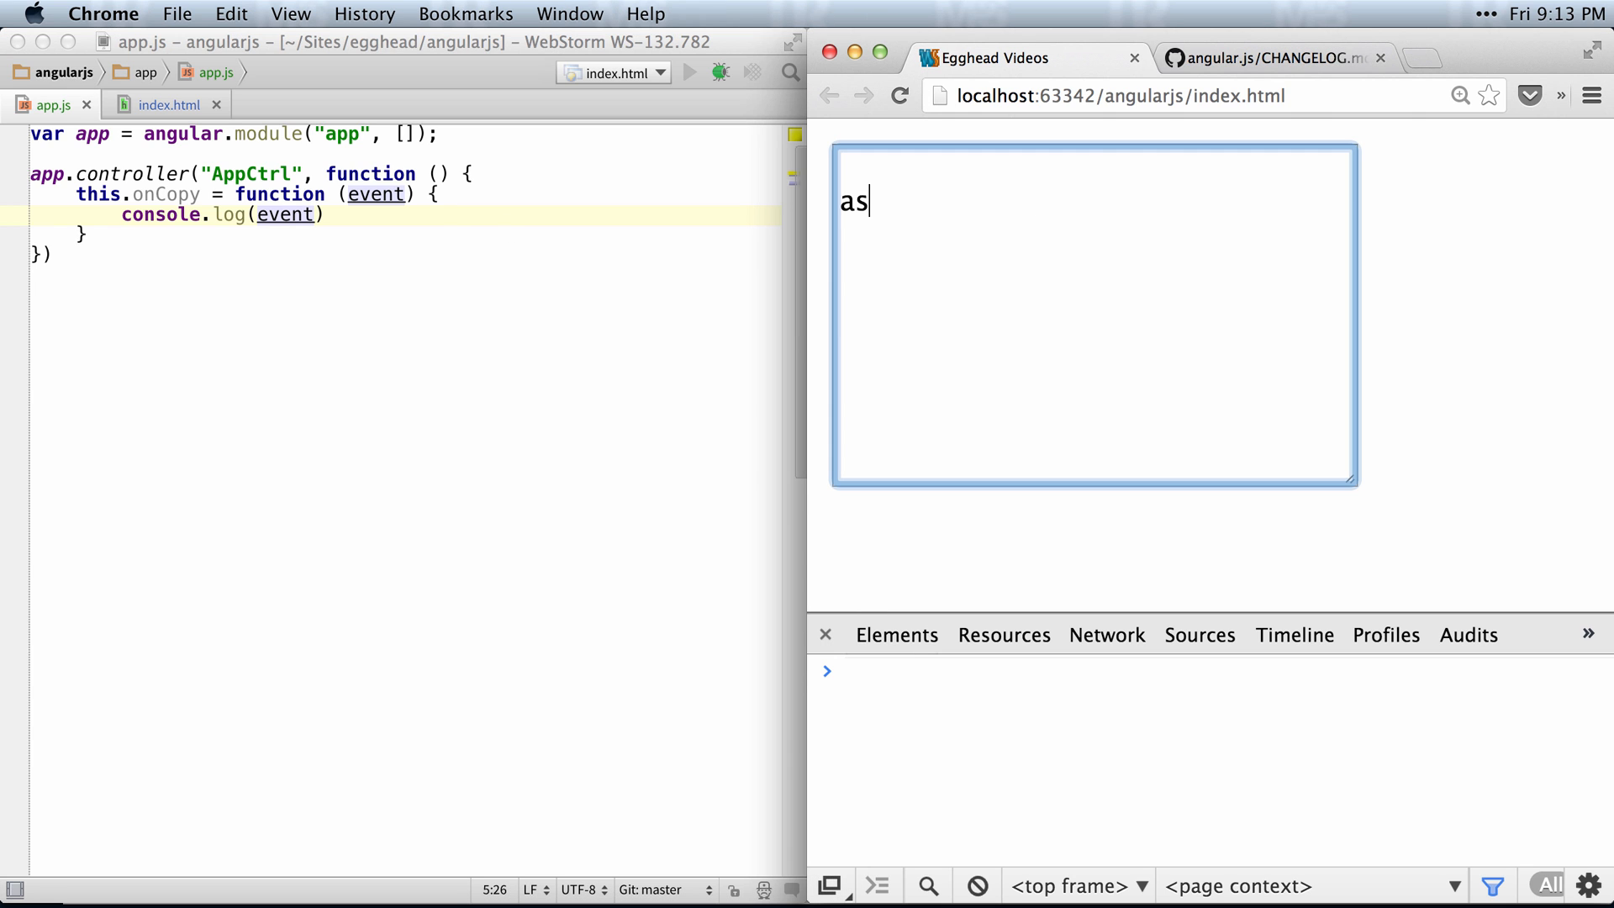
pyautogui.write('much data')
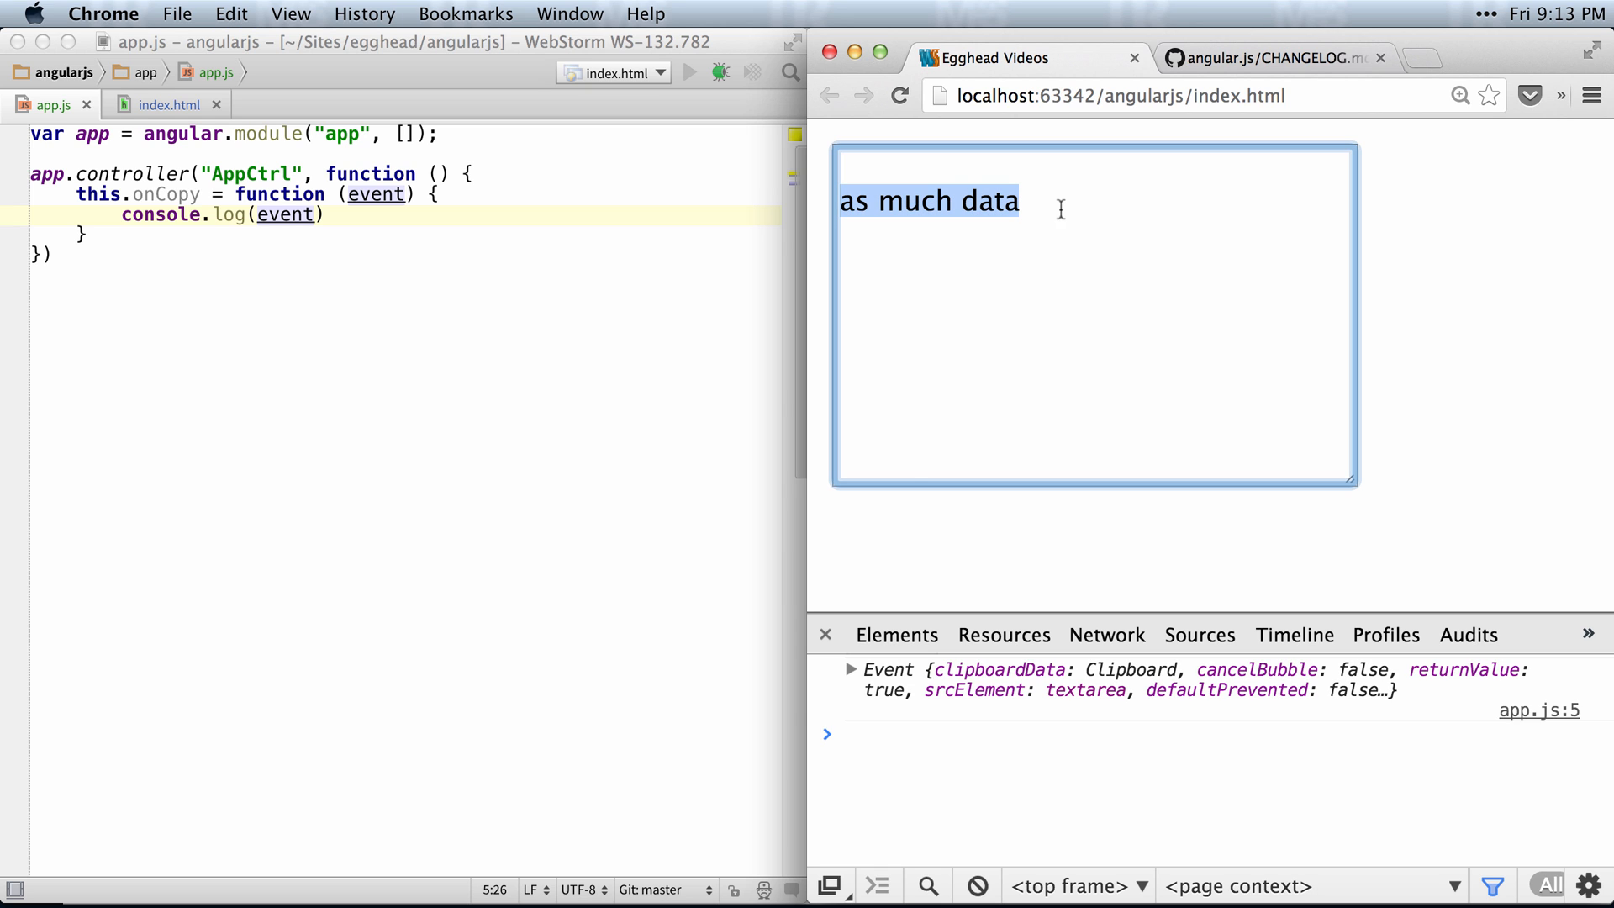
pyautogui.click(852, 670)
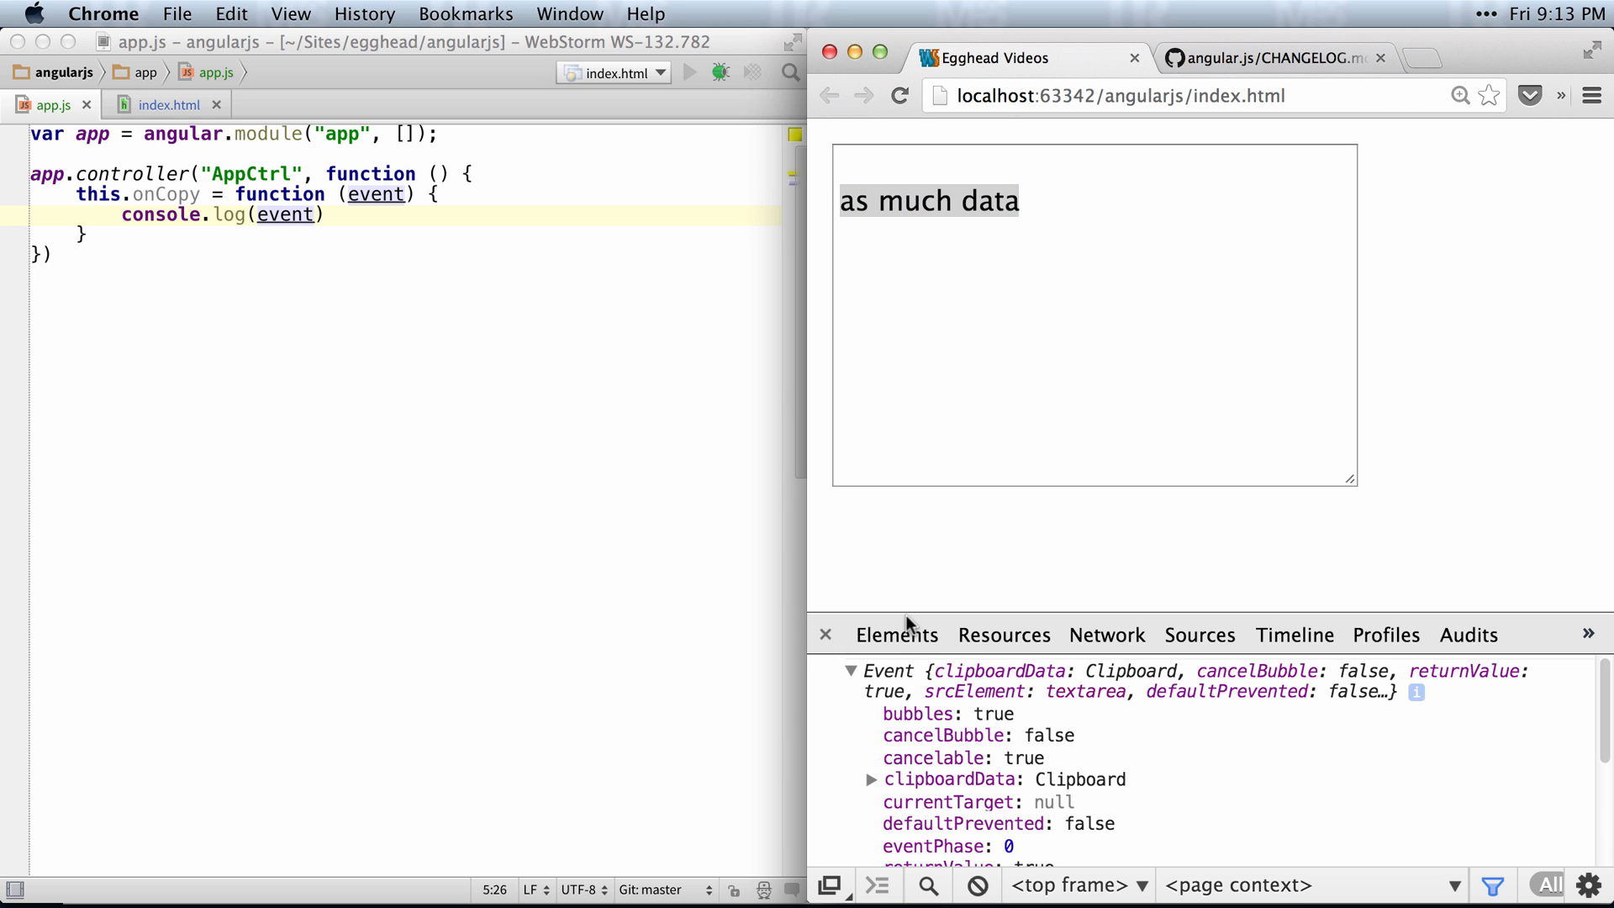
pyautogui.scroll(-3)
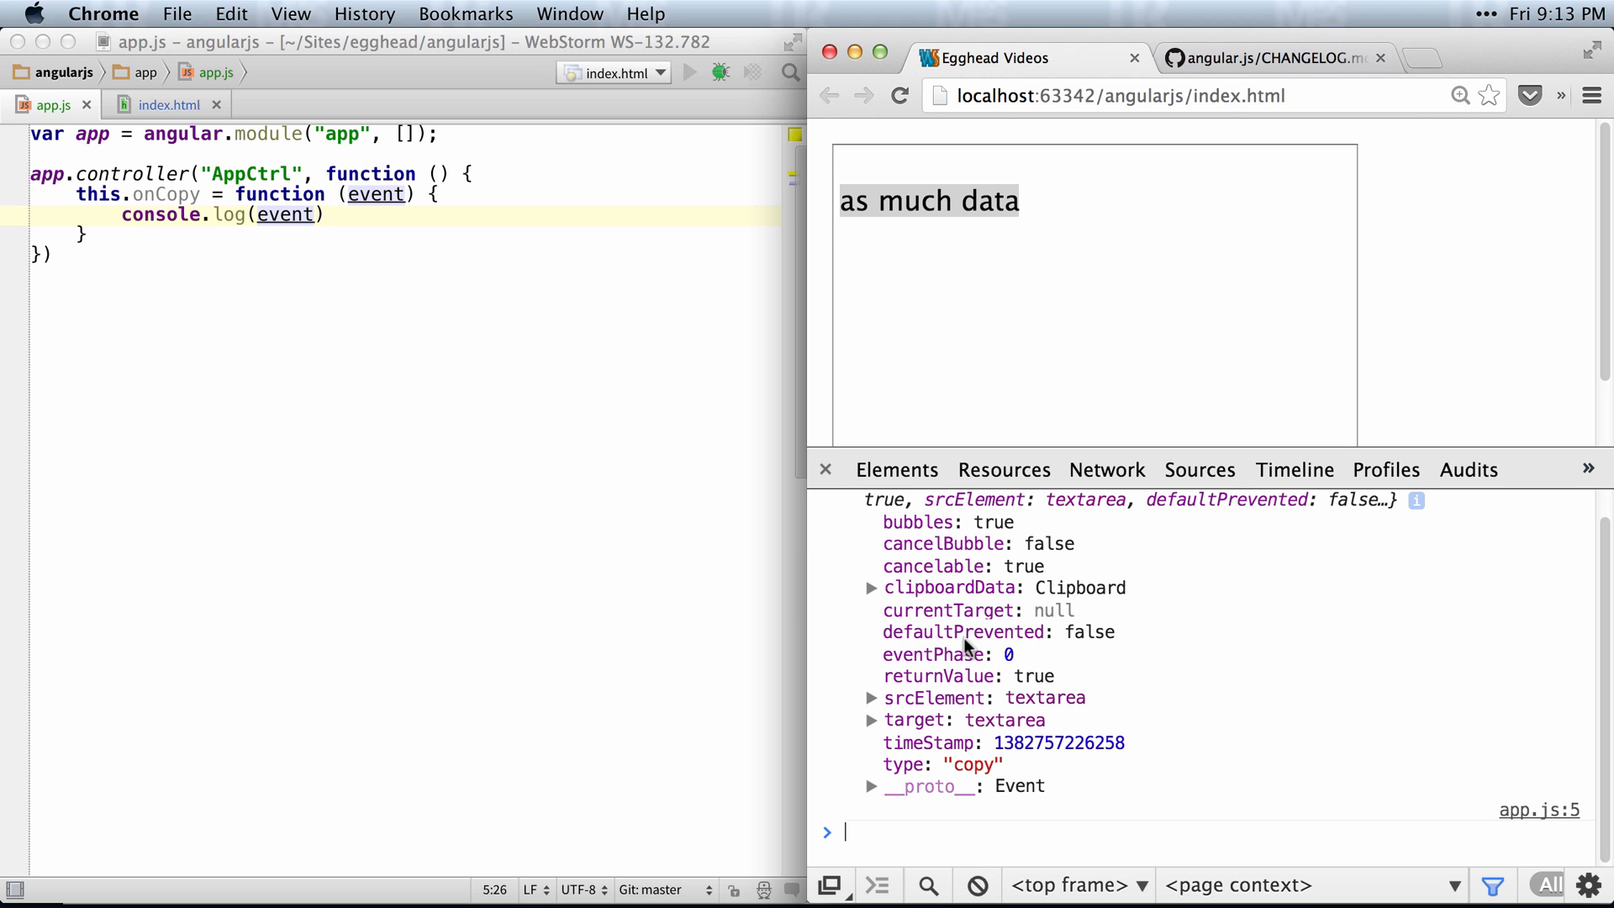